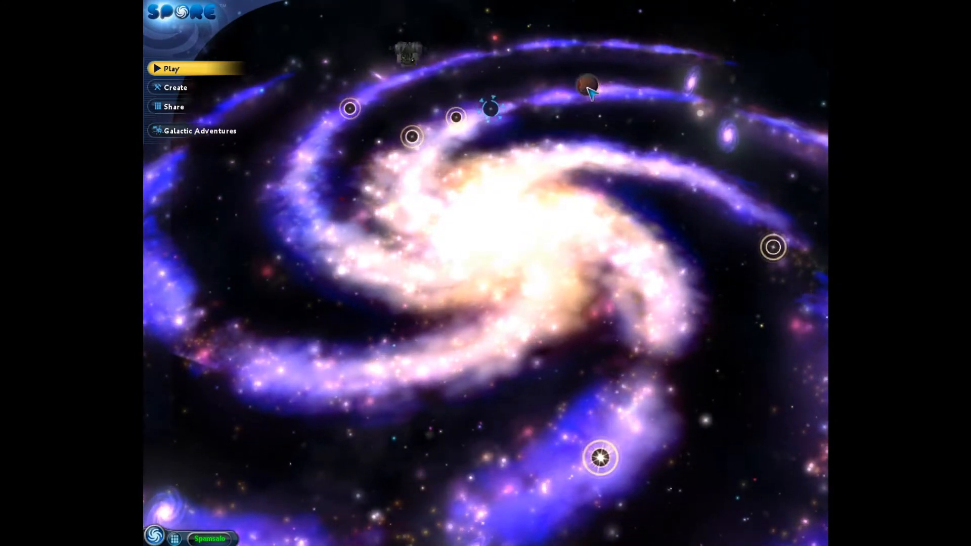
Start a new game on a chosen planet at the Cell stage, keeping the diet and Easy difficulty.
click(171, 68)
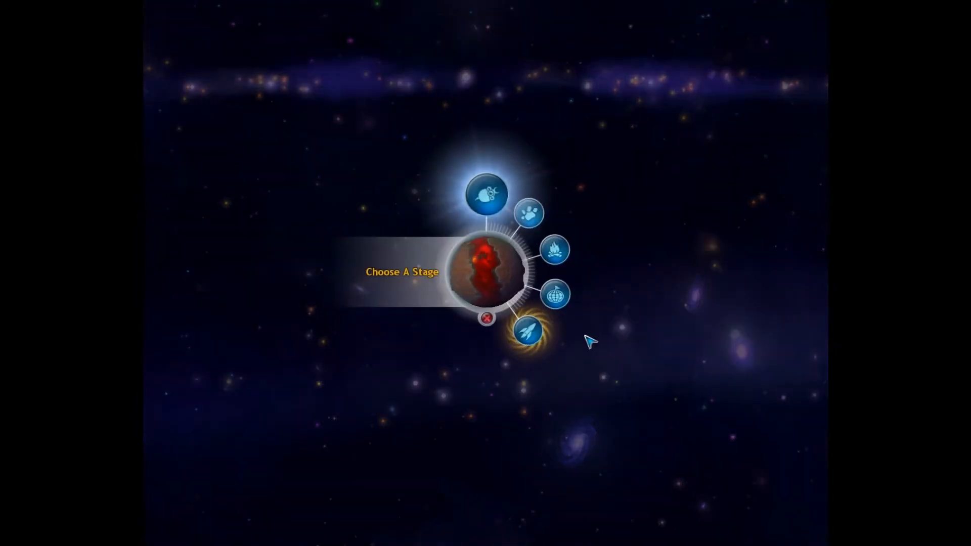
click(487, 194)
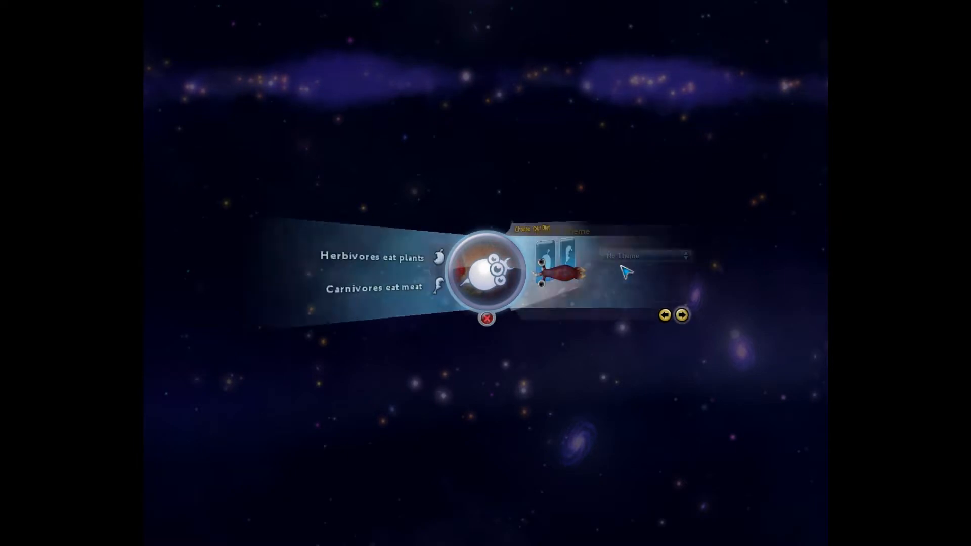
click(681, 314)
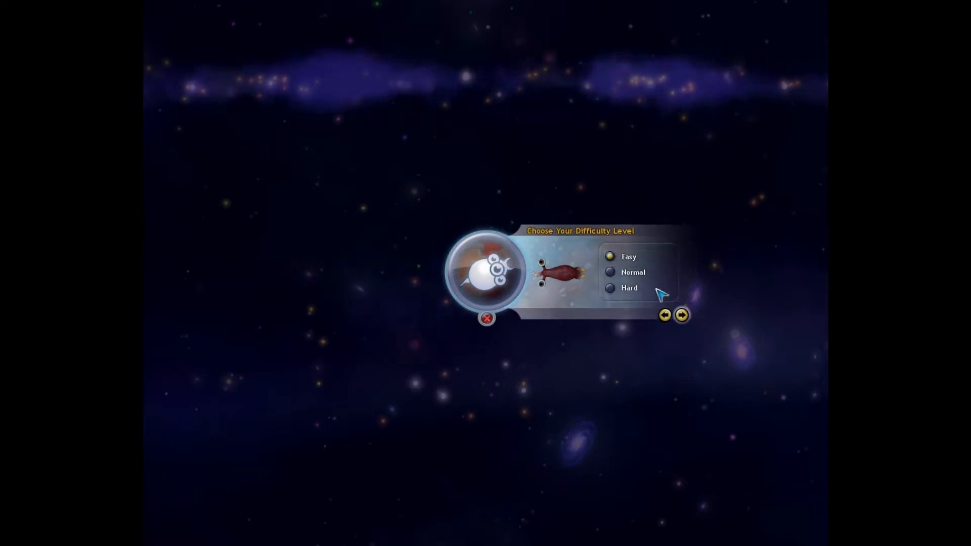
click(681, 315)
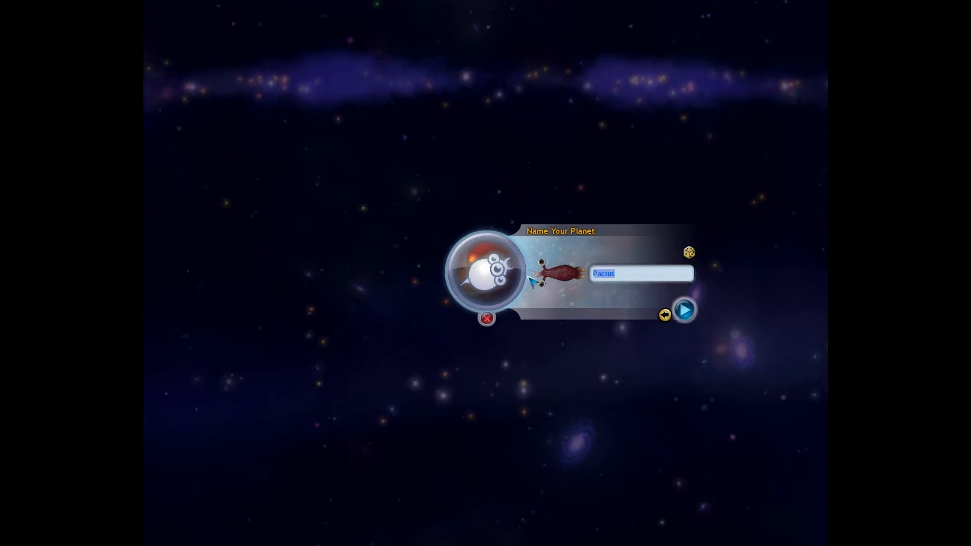
Name the planet RandomProduct and launch the game into the tide pool.
click(688, 252)
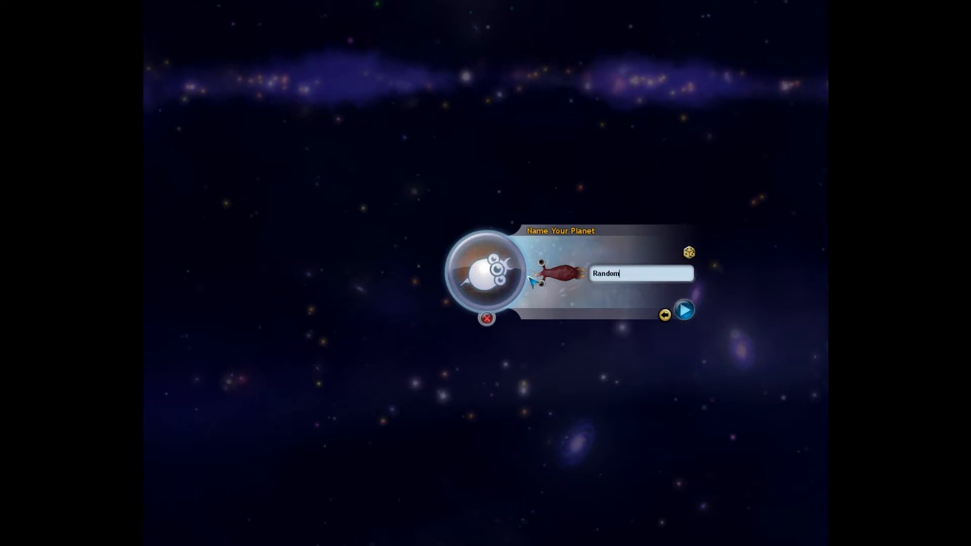
text(Product)
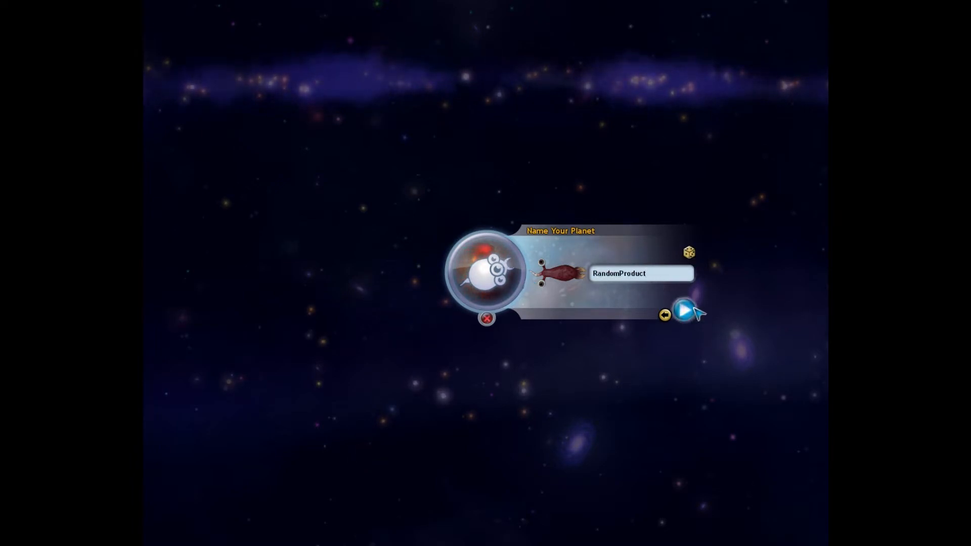
click(685, 313)
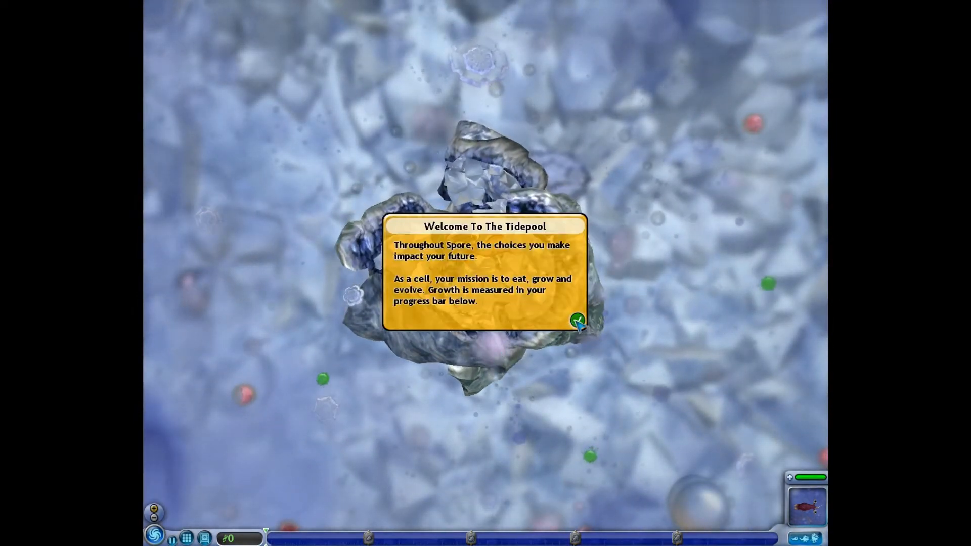
Dismiss the tidepool welcome message and hunt until 15 DNA and 1/6 parts are collected.
click(577, 321)
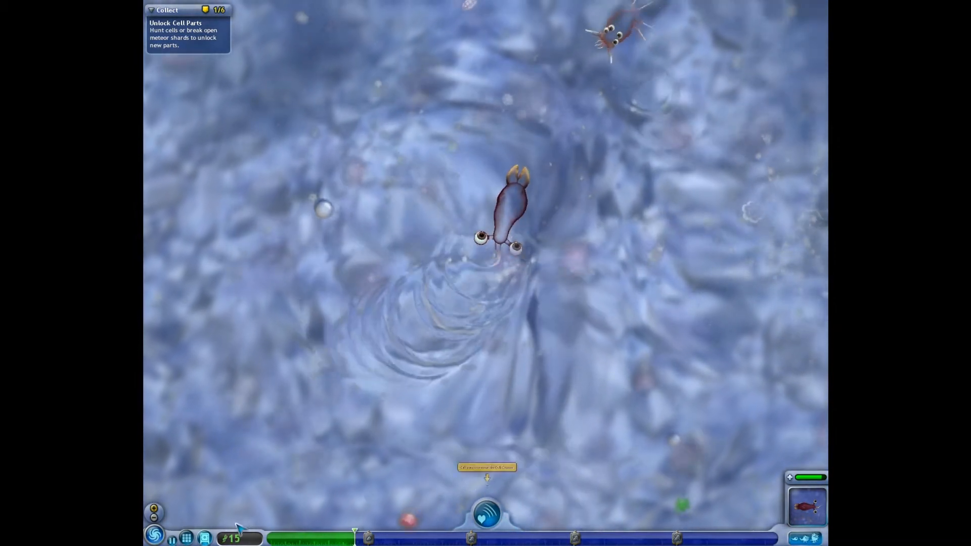
Review the Cell Parts Unlocked in My Collections, then close it.
click(186, 537)
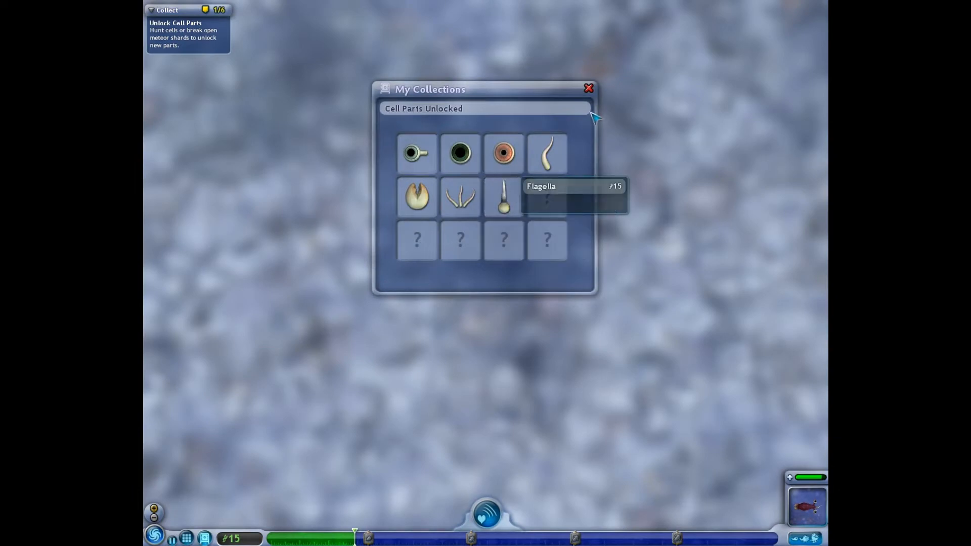
click(587, 88)
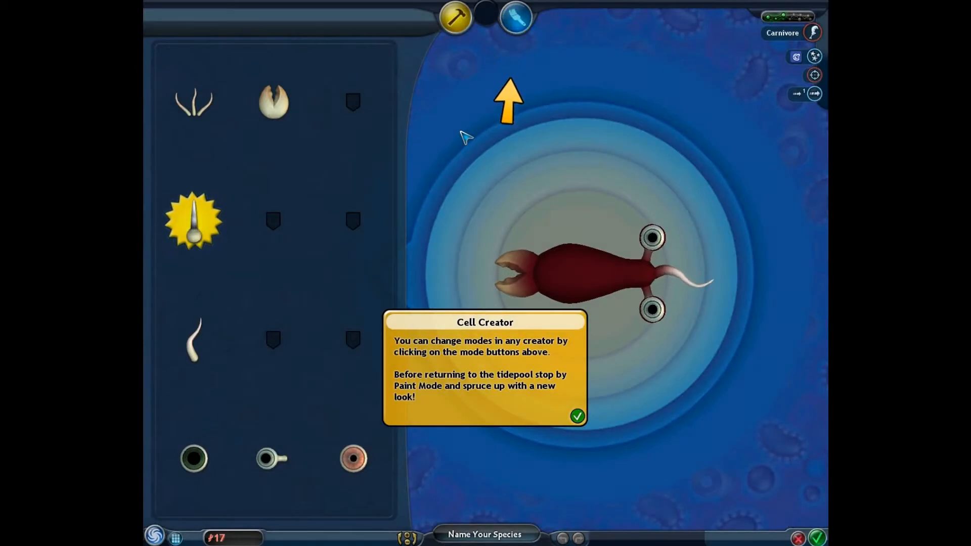
Dismiss the creator tip, add the spikes and name the species RandomProduction.
click(576, 416)
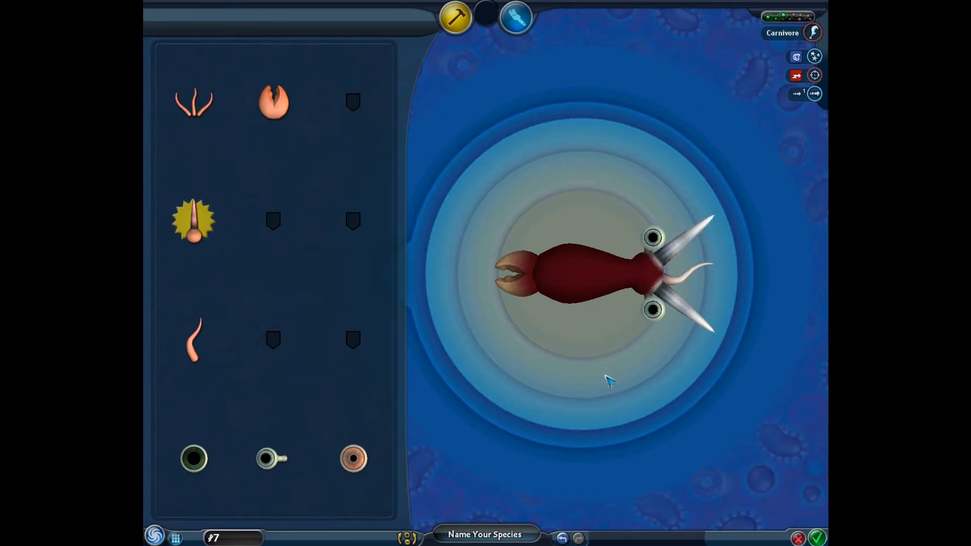
mouse_move(672, 251)
text(Random)
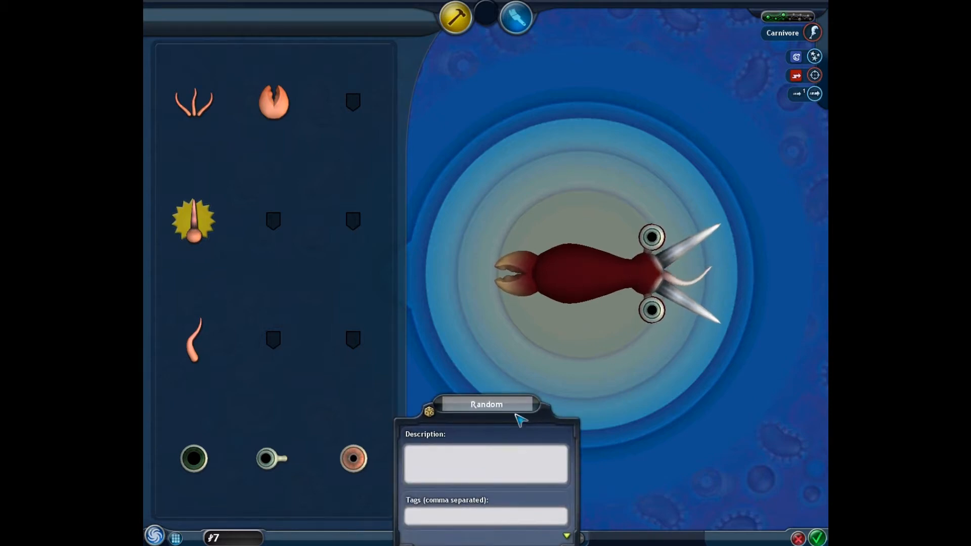
text(Productions)
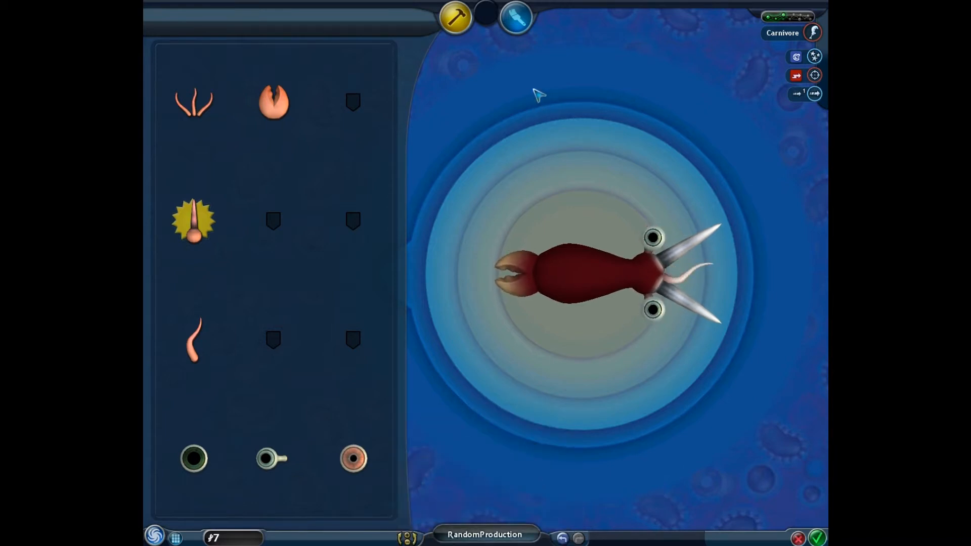
click(516, 17)
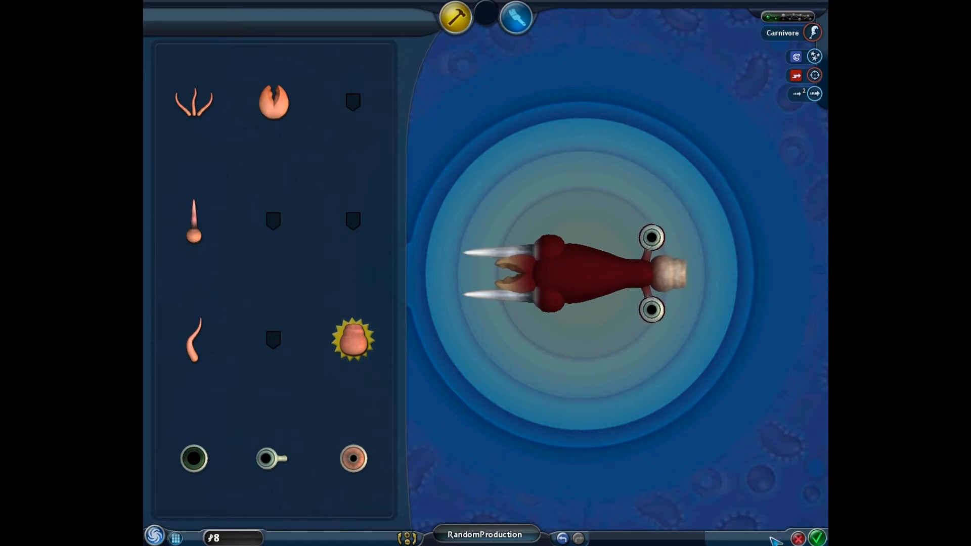
Save the redesigned cell with front spikes and rear rounded part and return to the tidepool.
click(816, 537)
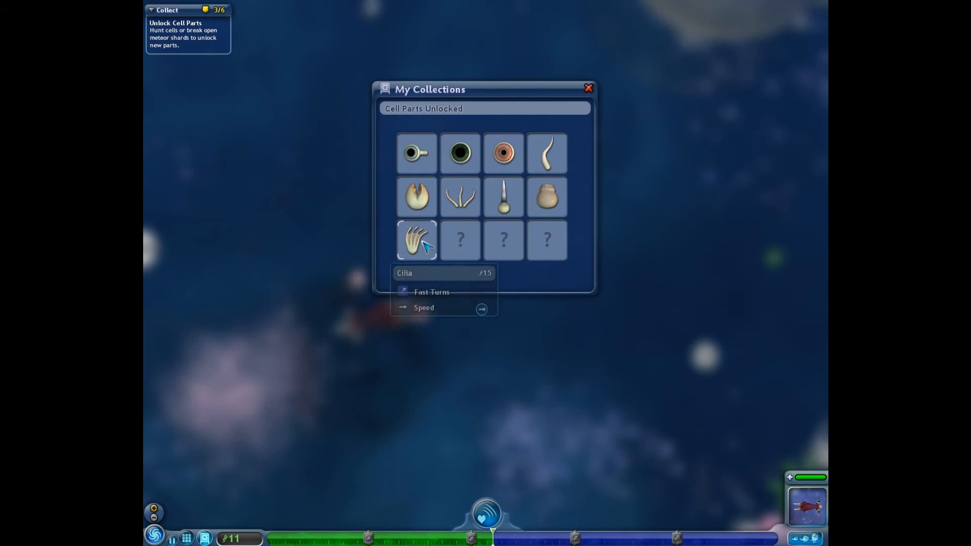
Close the collection after Cilia unlock and resume swimming with 11 DNA.
click(587, 88)
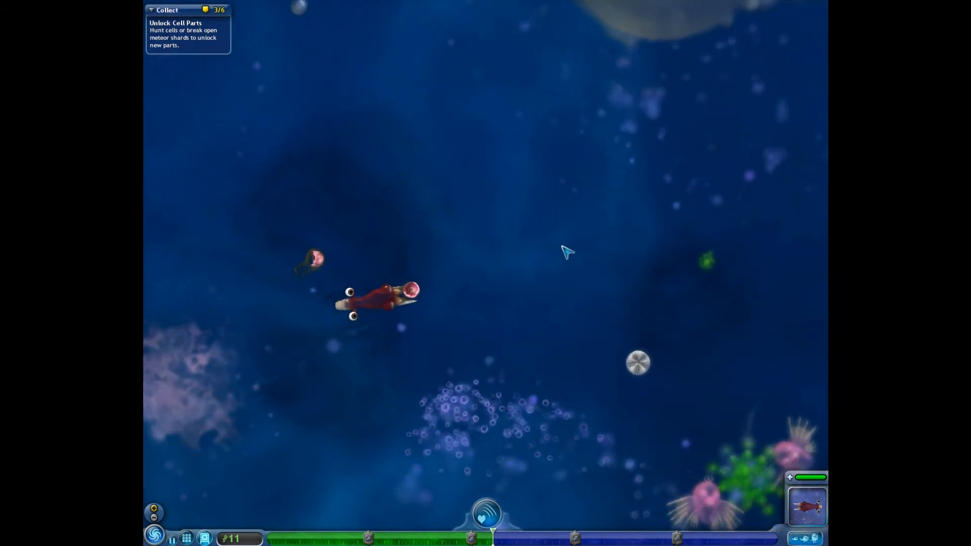